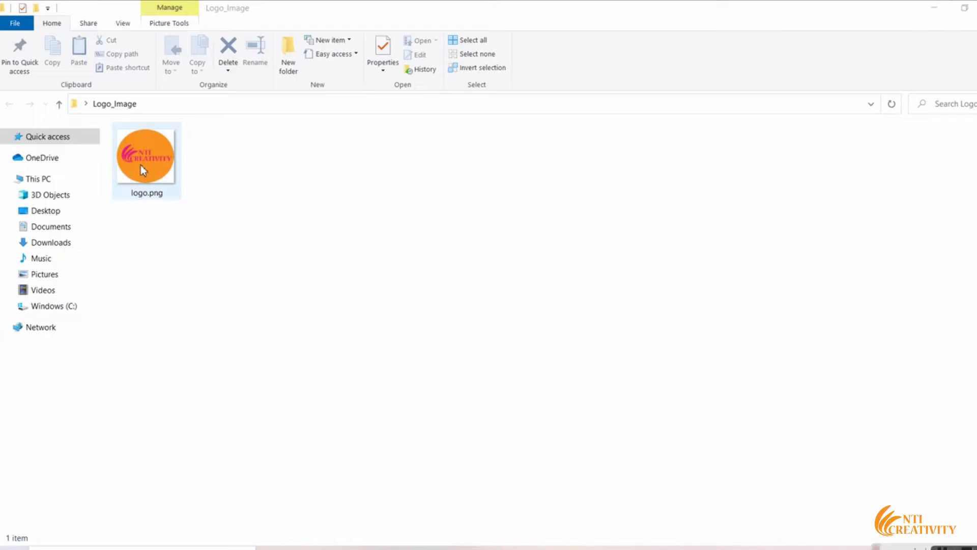
# Open logo.png from the Logo_Image folder in Adobe Illustrator.
pyautogui.rightClick(146, 155)
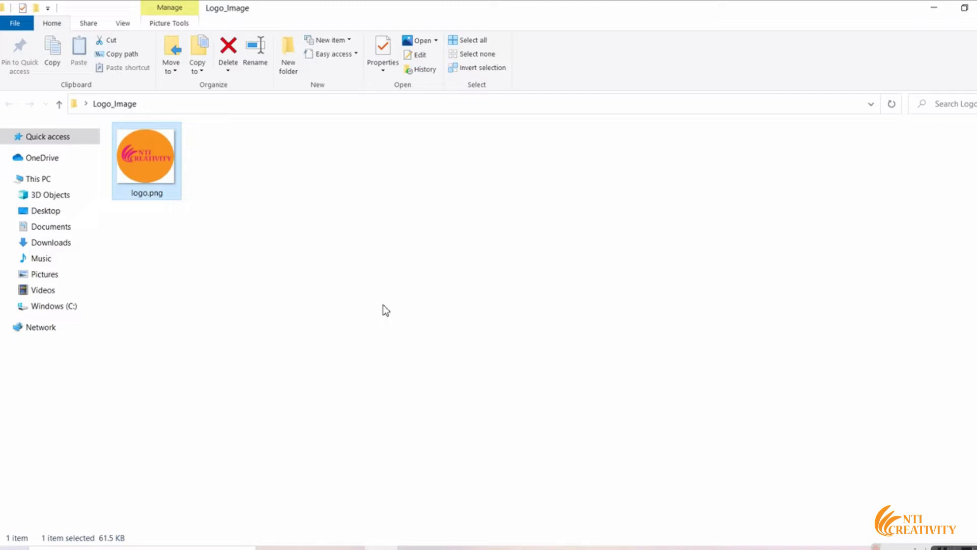
pyautogui.doubleClick(146, 155)
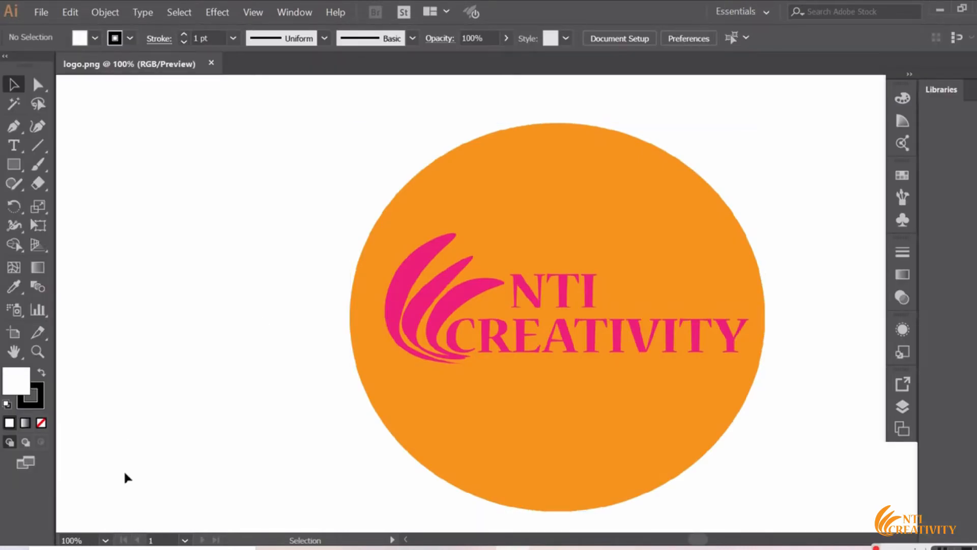
# Zoom to 50%, drag the logo's corners to enlarge it, and expand Layer 1.
pyautogui.click(70, 539)
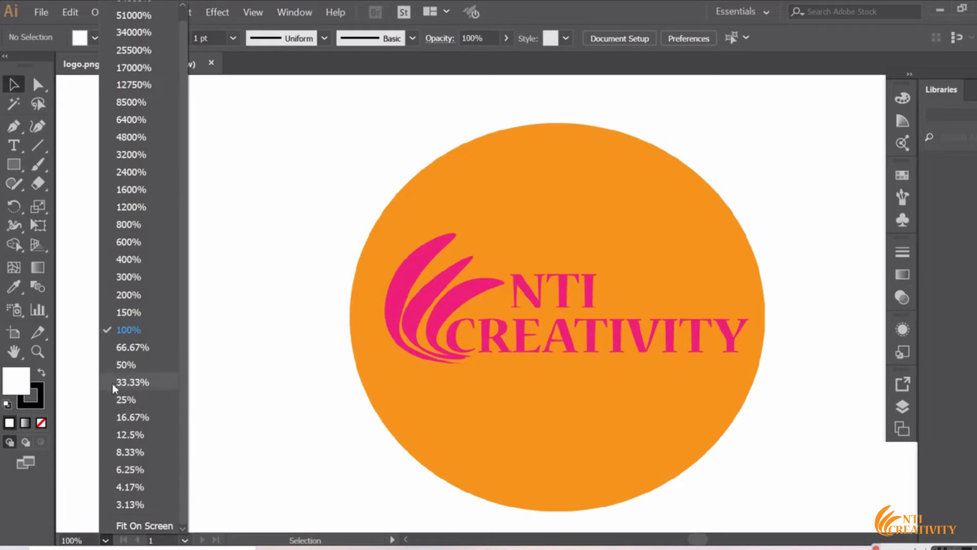
pyautogui.click(125, 365)
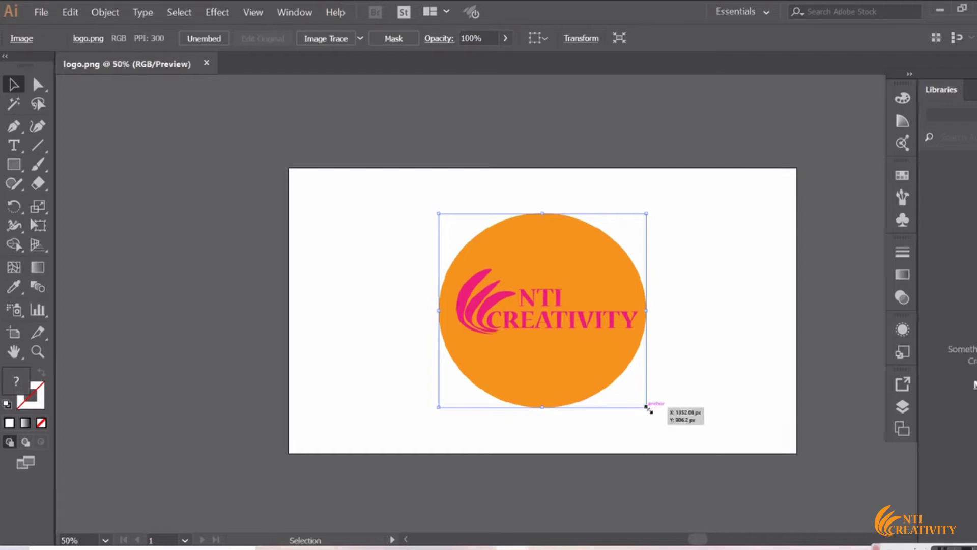
pyautogui.moveTo(648, 406); pyautogui.dragTo(680, 438)
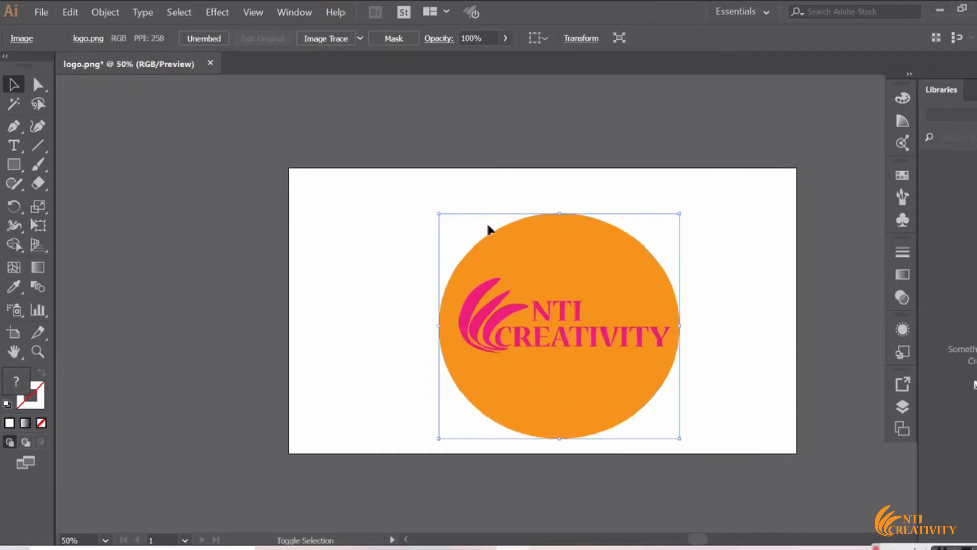
pyautogui.moveTo(436, 214); pyautogui.dragTo(427, 204)
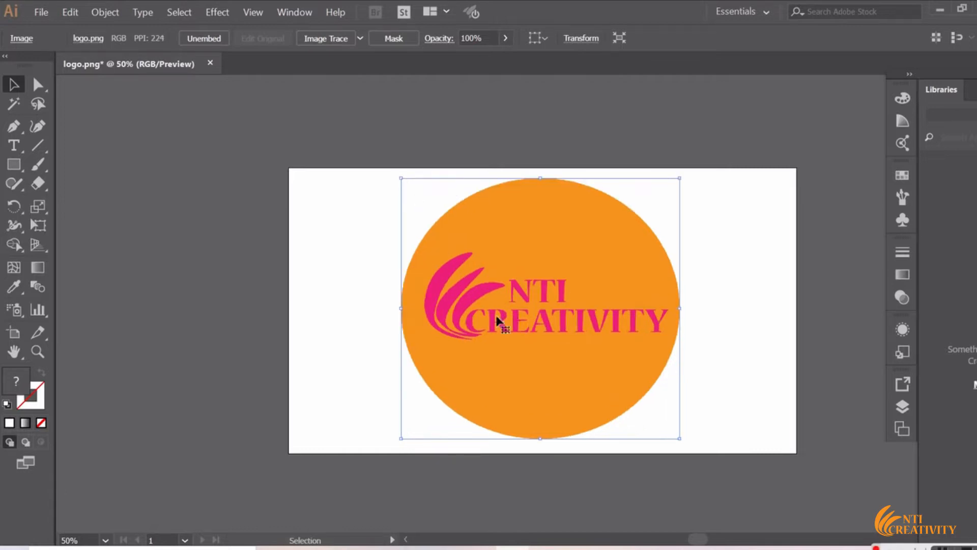
pyautogui.moveTo(793, 349)
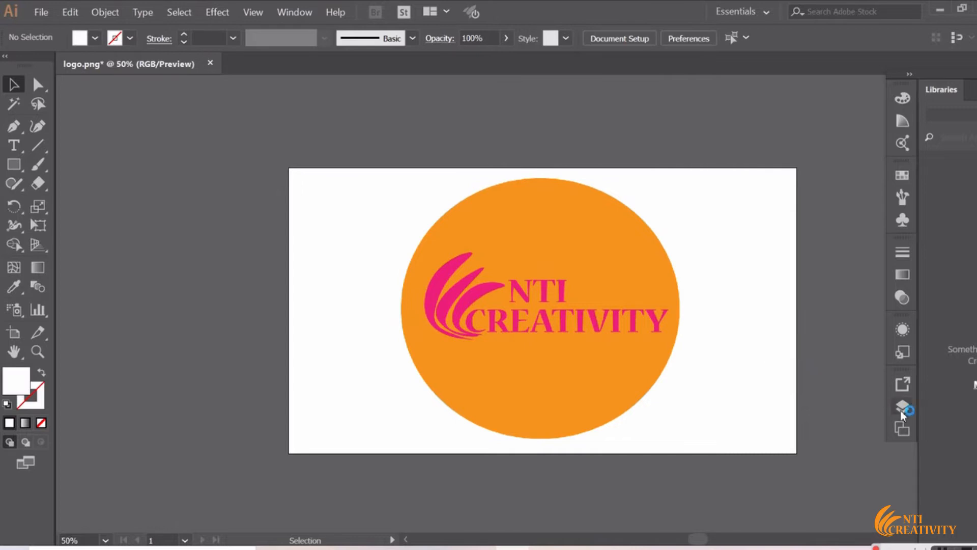
pyautogui.click(902, 406)
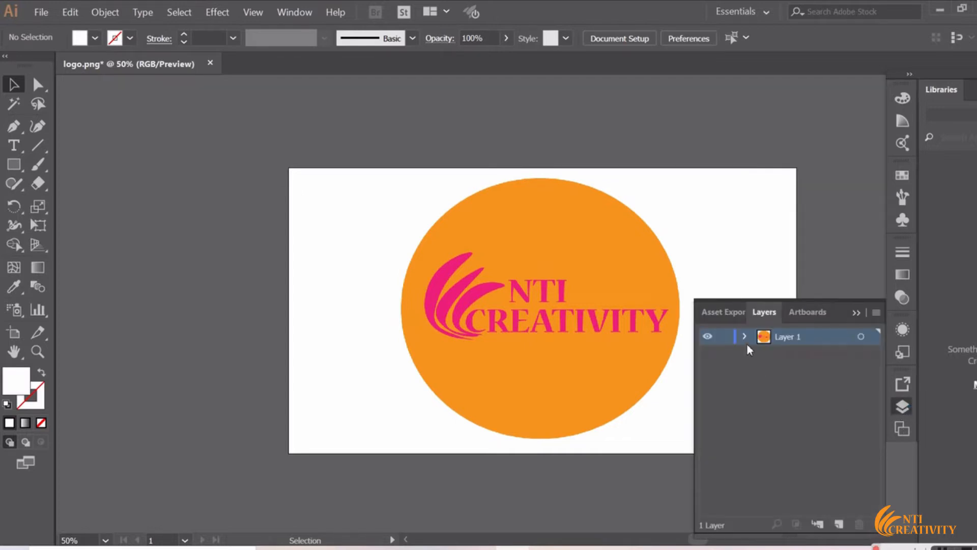
pyautogui.click(744, 335)
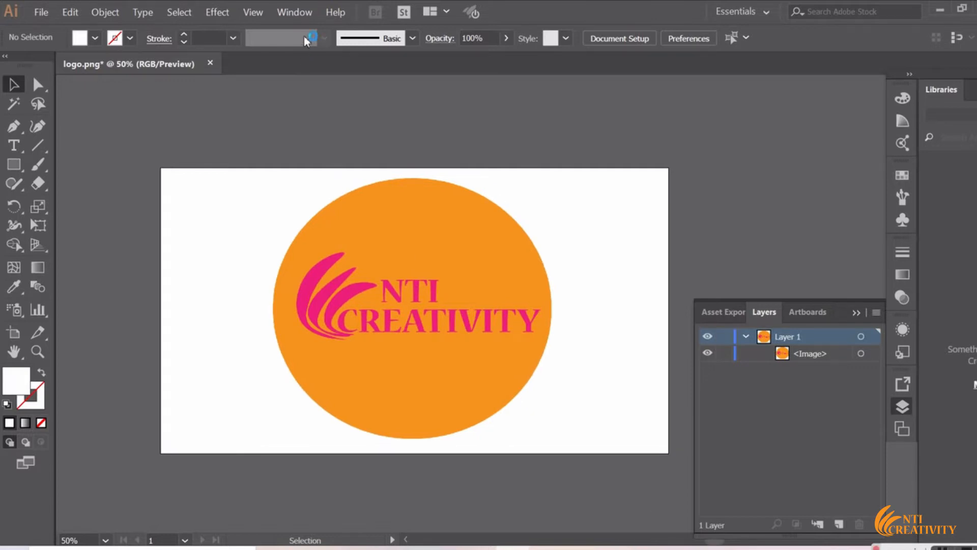
# In the Image Trace panel, choose Color mode with 30 colors and start tracing.
pyautogui.click(294, 12)
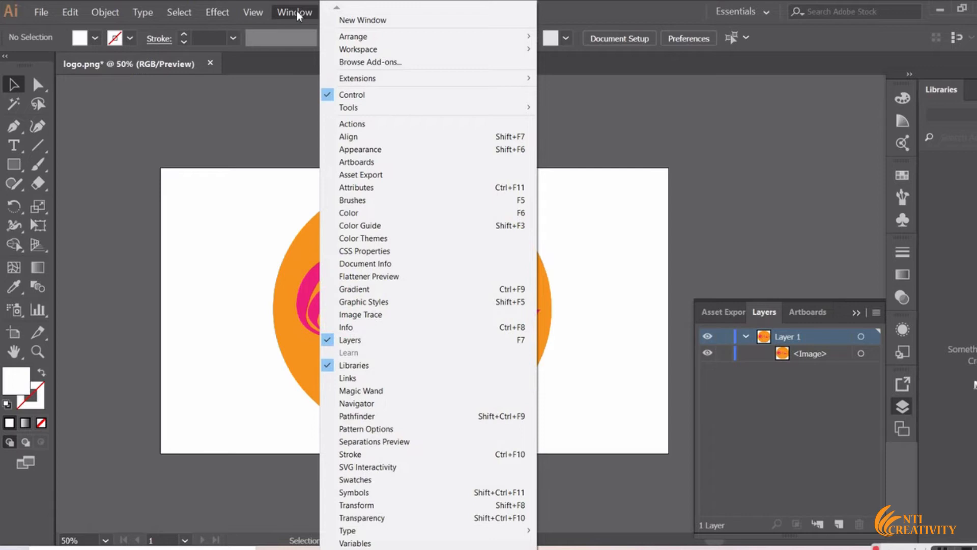
pyautogui.moveTo(381, 177)
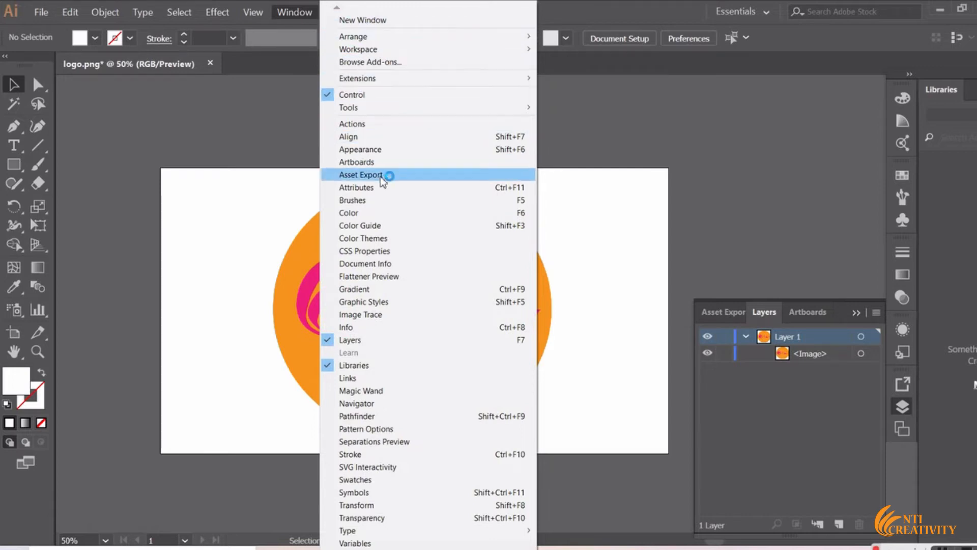
pyautogui.moveTo(360, 314)
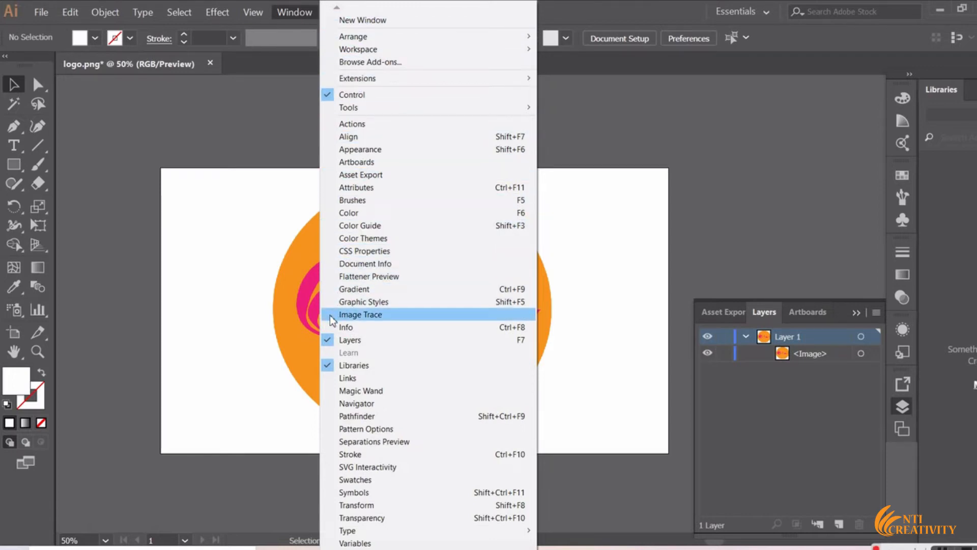
pyautogui.click(360, 314)
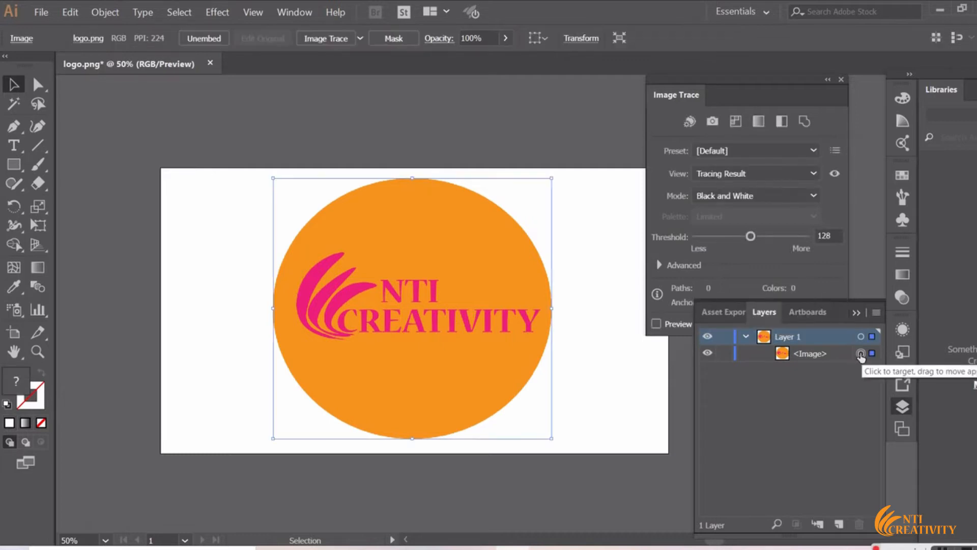
pyautogui.moveTo(858, 348)
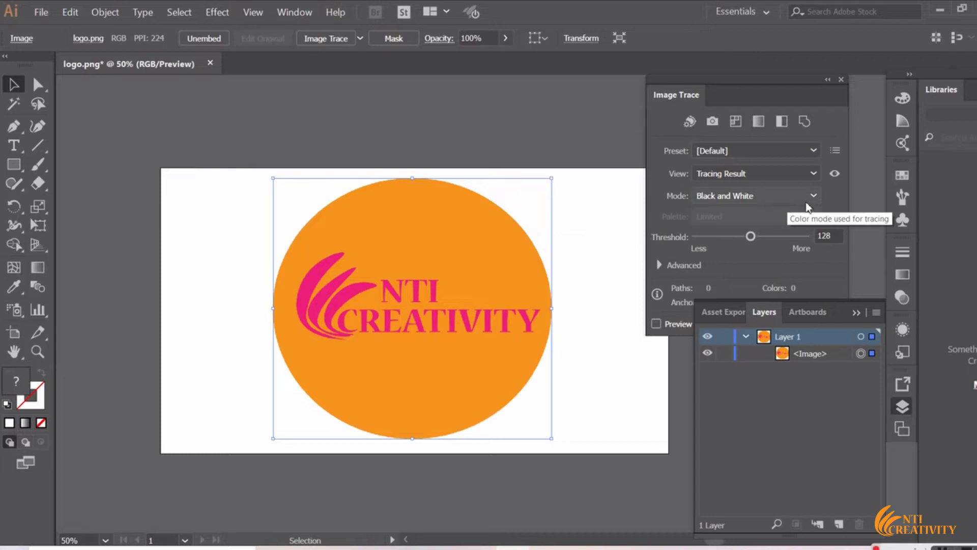
pyautogui.moveTo(775, 202)
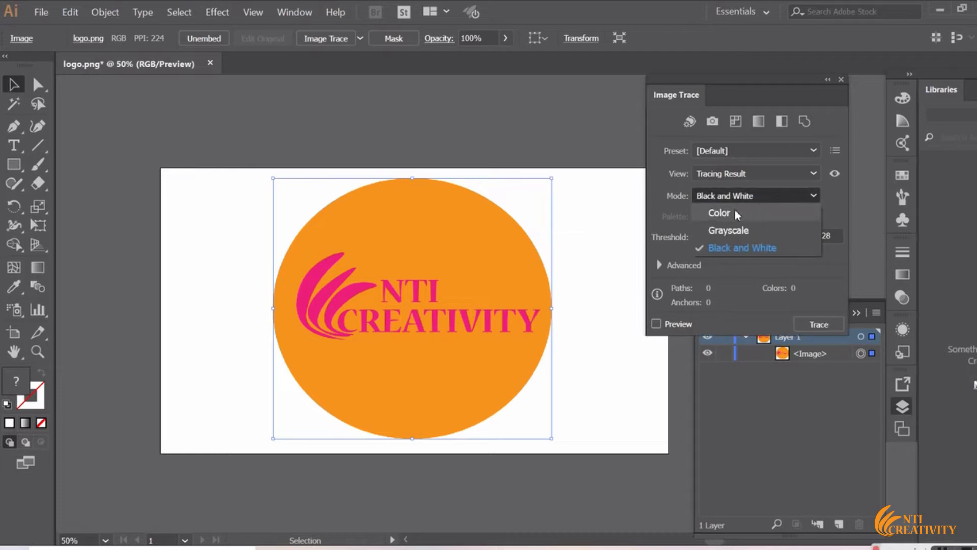
pyautogui.click(720, 213)
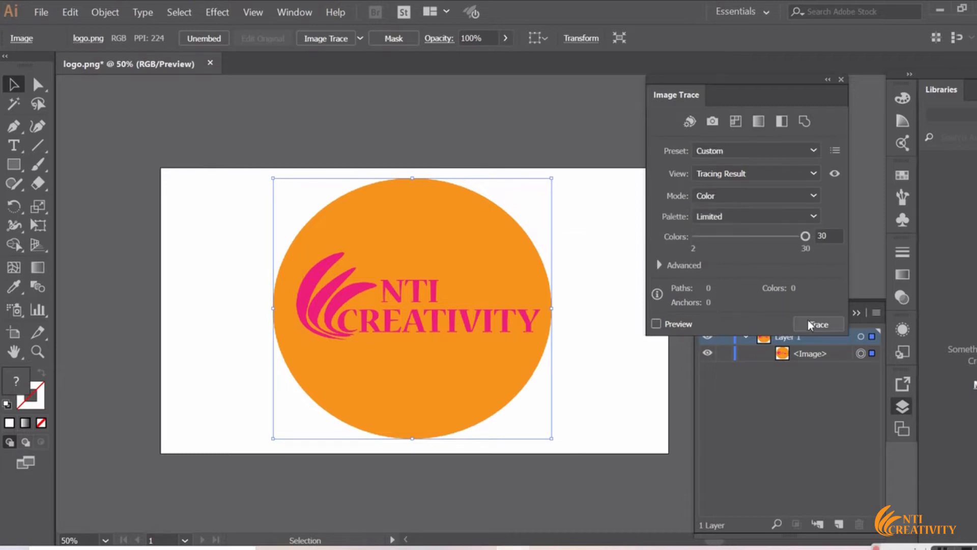
pyautogui.click(819, 324)
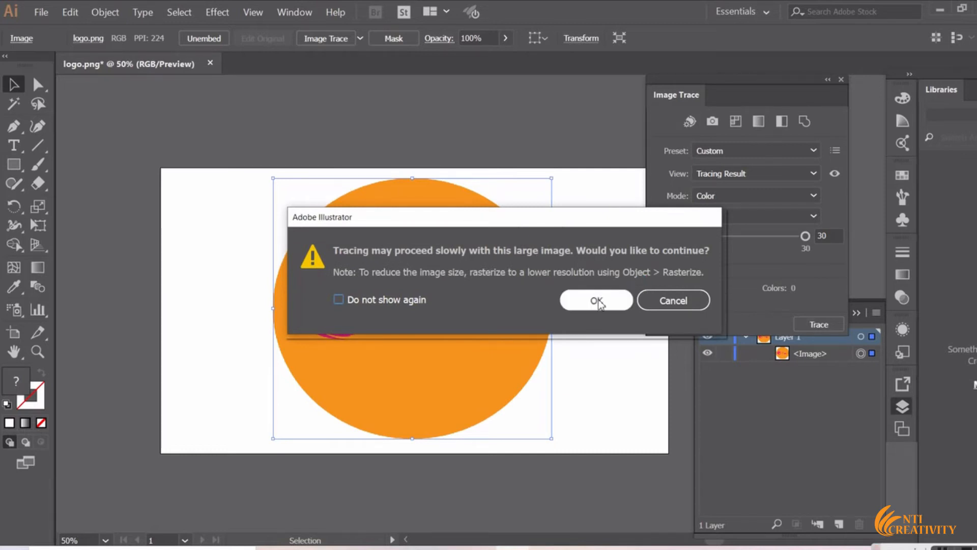
# Confirm the large-image warning so the trace yields 48 paths in 10 colors.
pyautogui.click(595, 299)
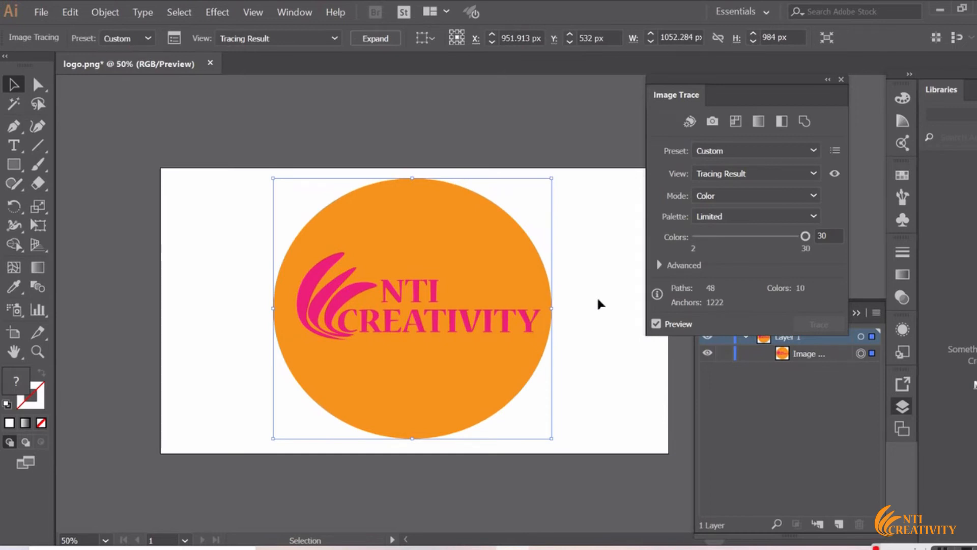
pyautogui.moveTo(409, 70)
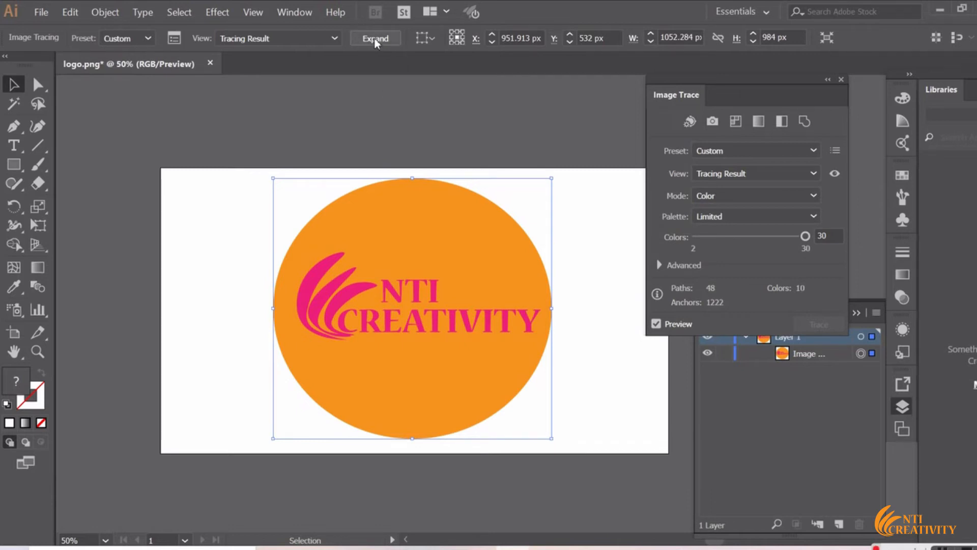
# Expand the trace into paths, list the group's shapes, target the orange circle, then deselect.
pyautogui.click(375, 38)
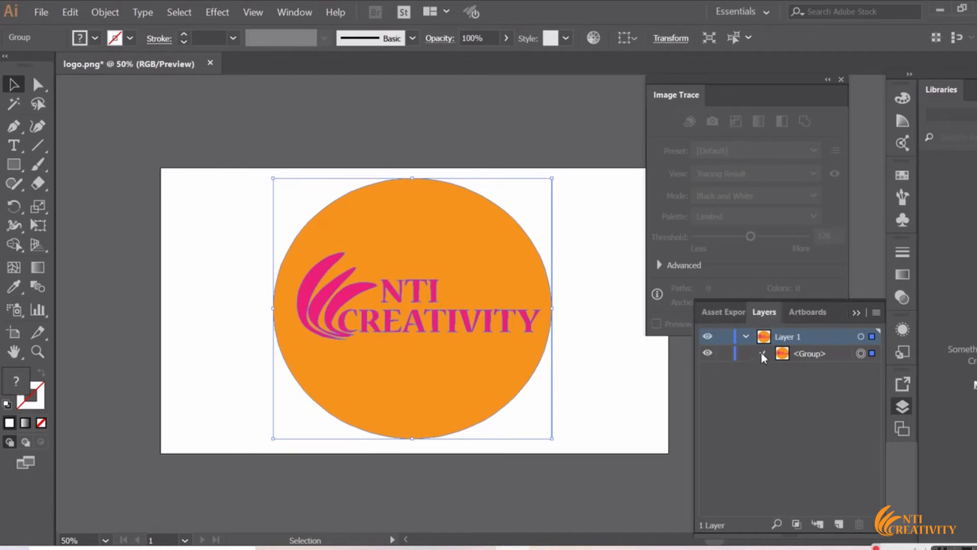
pyautogui.click(764, 353)
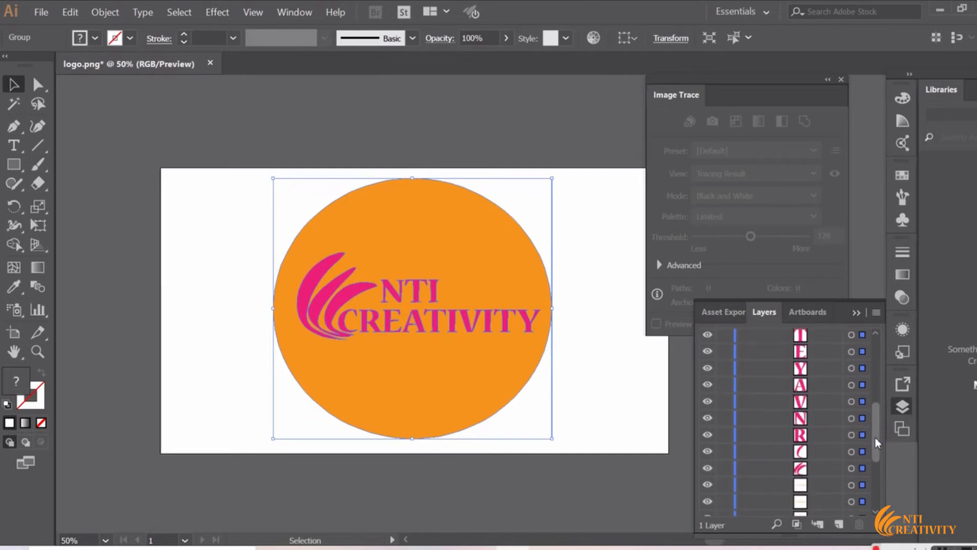
pyautogui.scroll(-3)
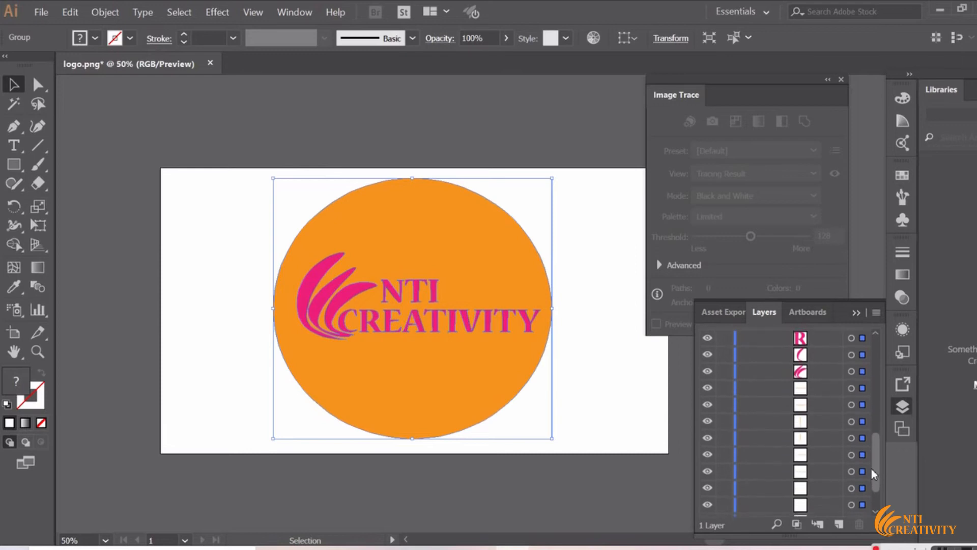
pyautogui.scroll(-3)
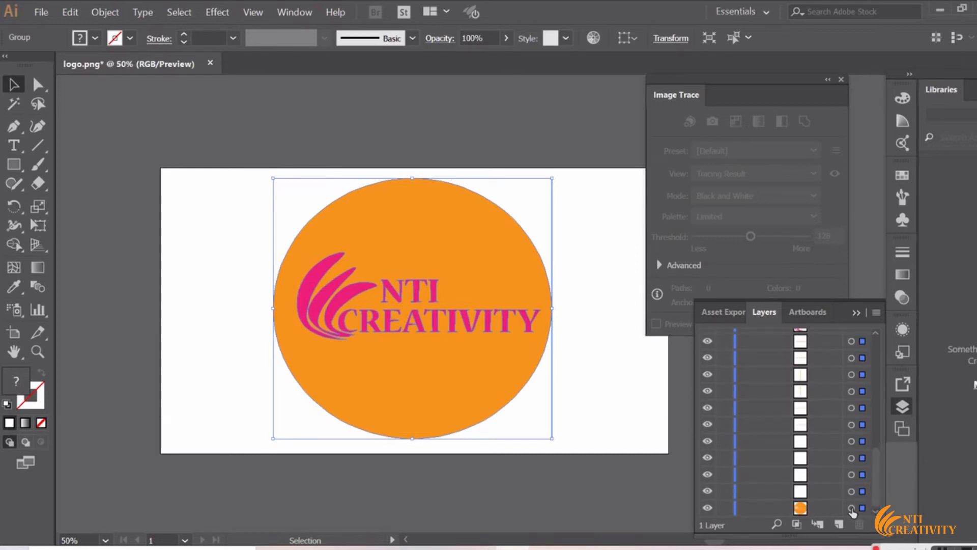
pyautogui.click(852, 508)
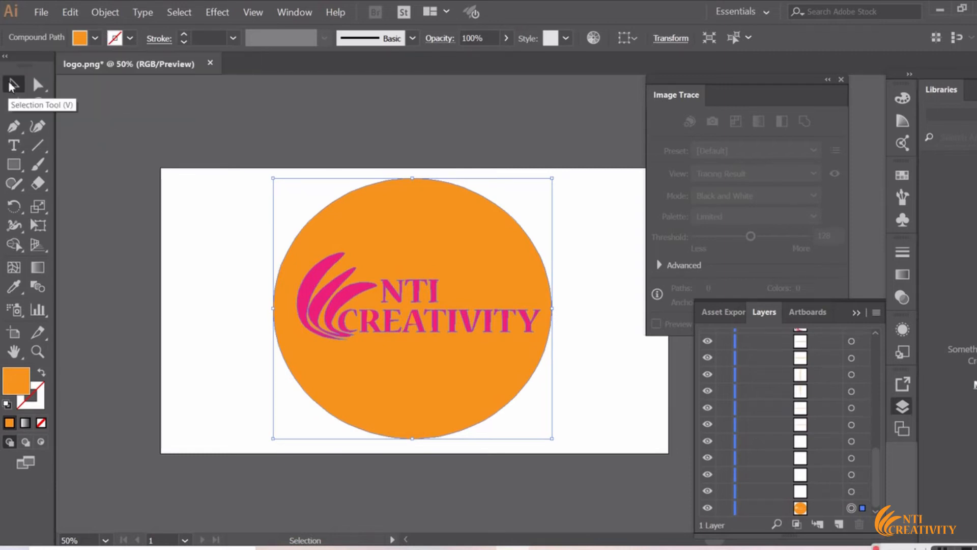
pyautogui.click(183, 299)
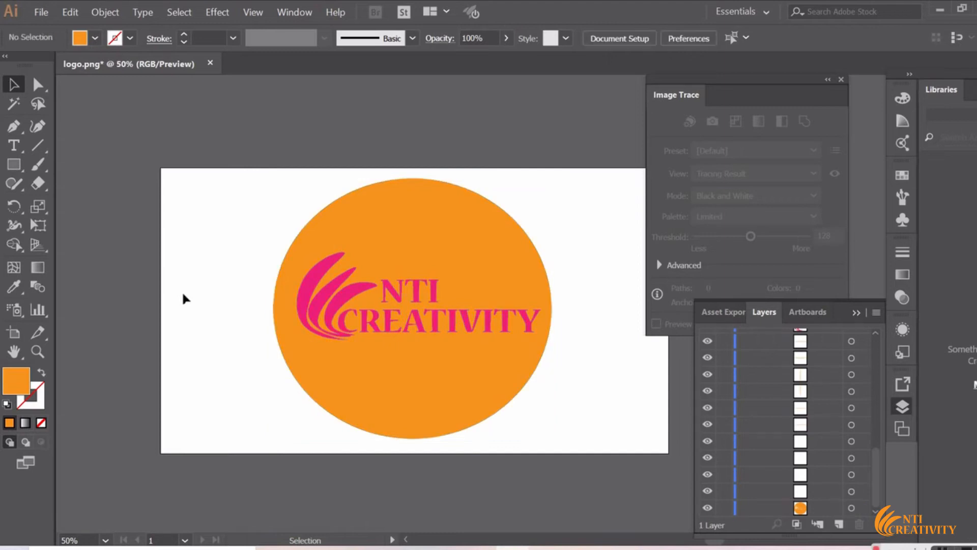
pyautogui.click(299, 396)
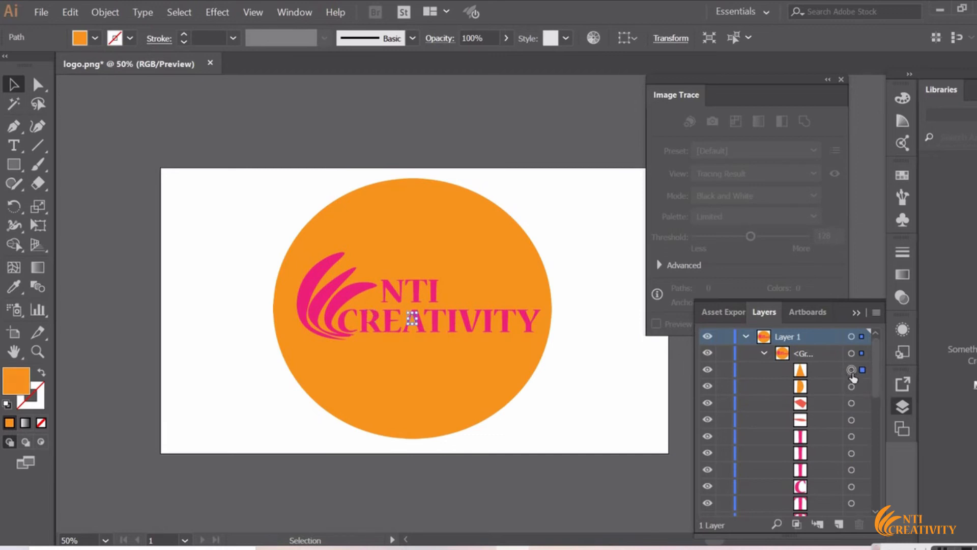
# Set the orange circle's fill to None, delete it, and delete leftover orange fragments.
pyautogui.scroll(-3)
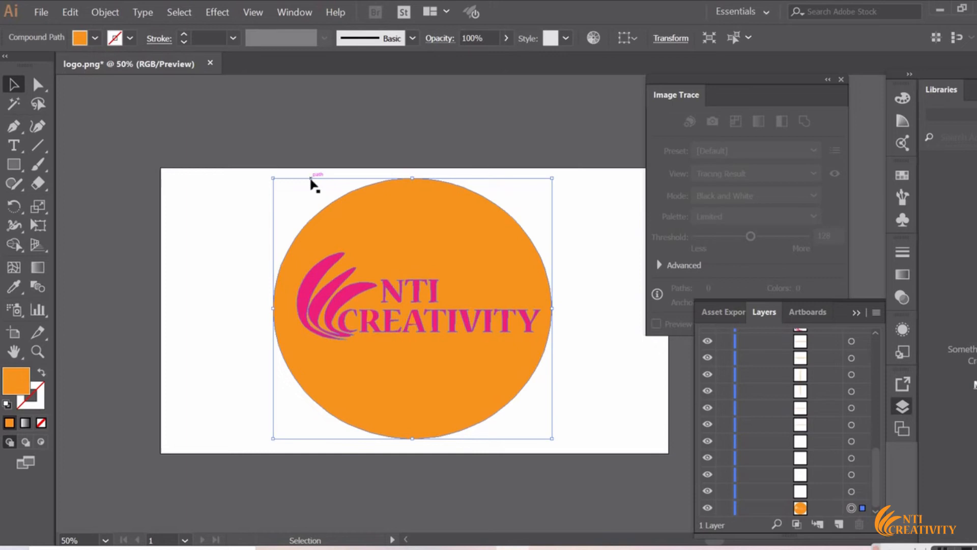
pyautogui.click(94, 38)
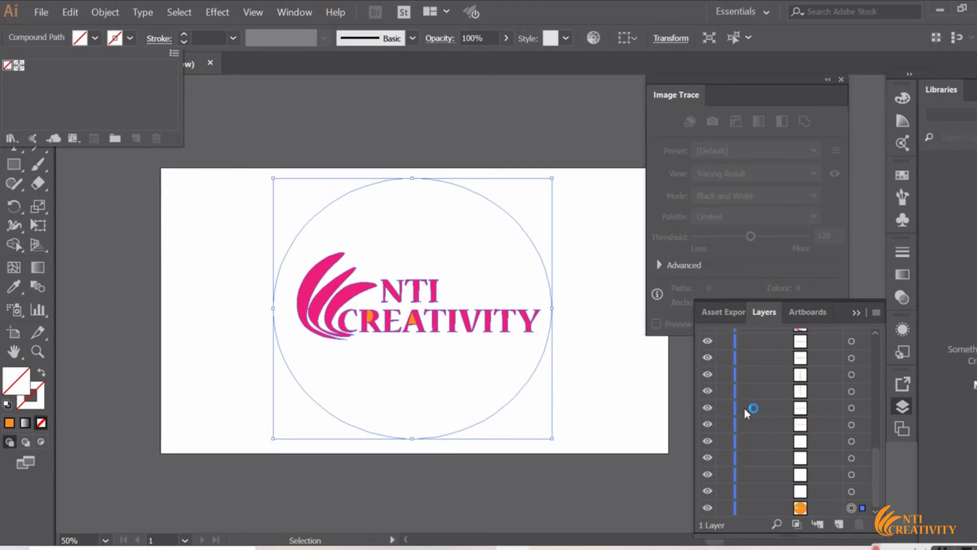
pyautogui.moveTo(868, 480)
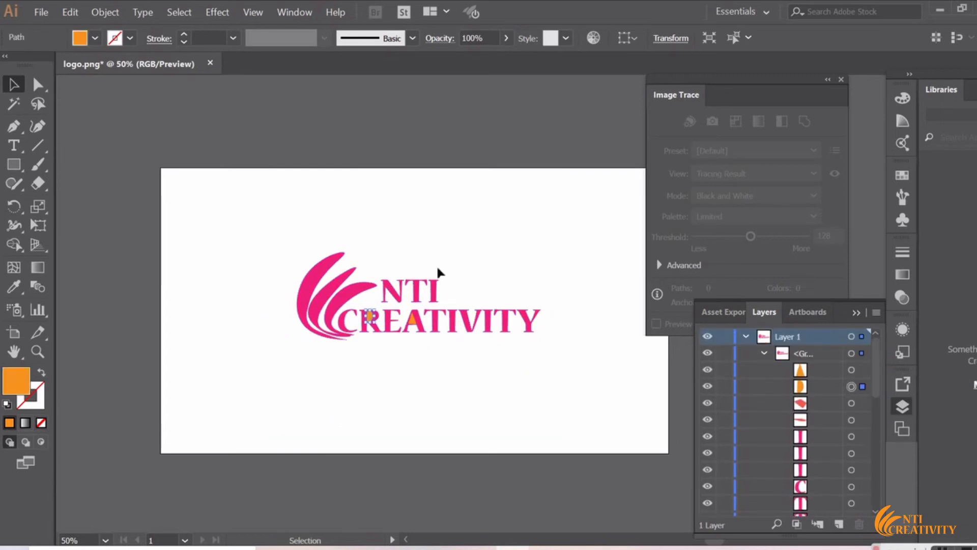
pyautogui.click(129, 38)
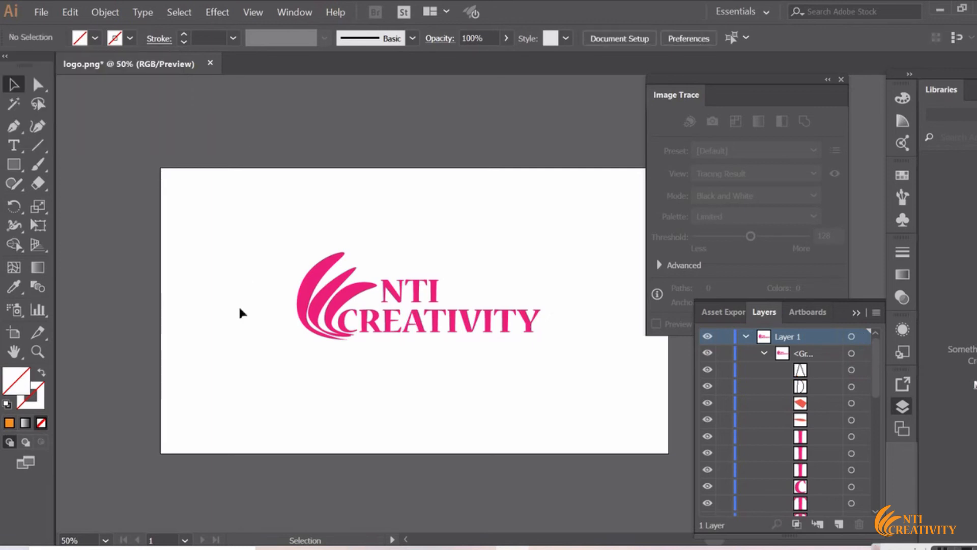
pyautogui.moveTo(135, 121)
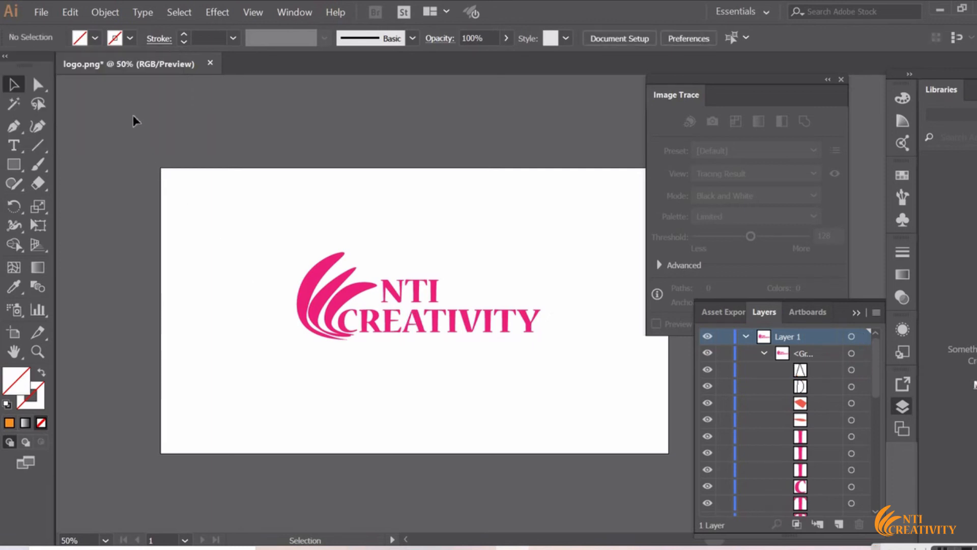
# Export the artwork as SVG to logo.svg, accepting the SVG Options.
pyautogui.click(41, 12)
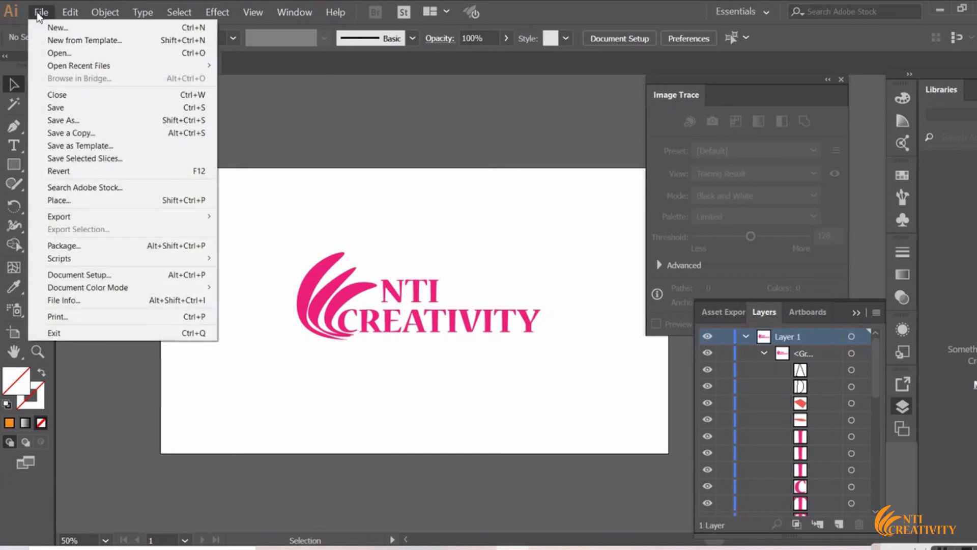
pyautogui.moveTo(80, 145)
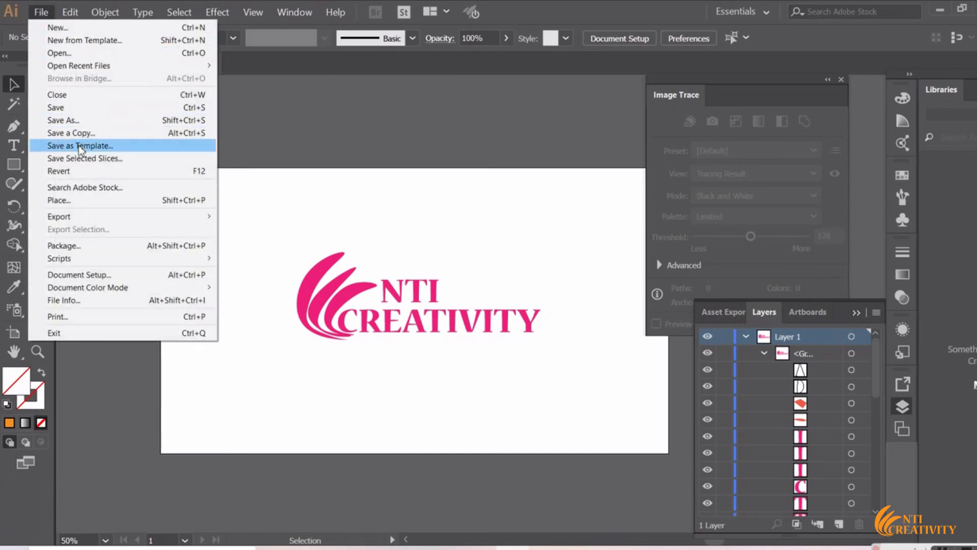
pyautogui.moveTo(59, 216)
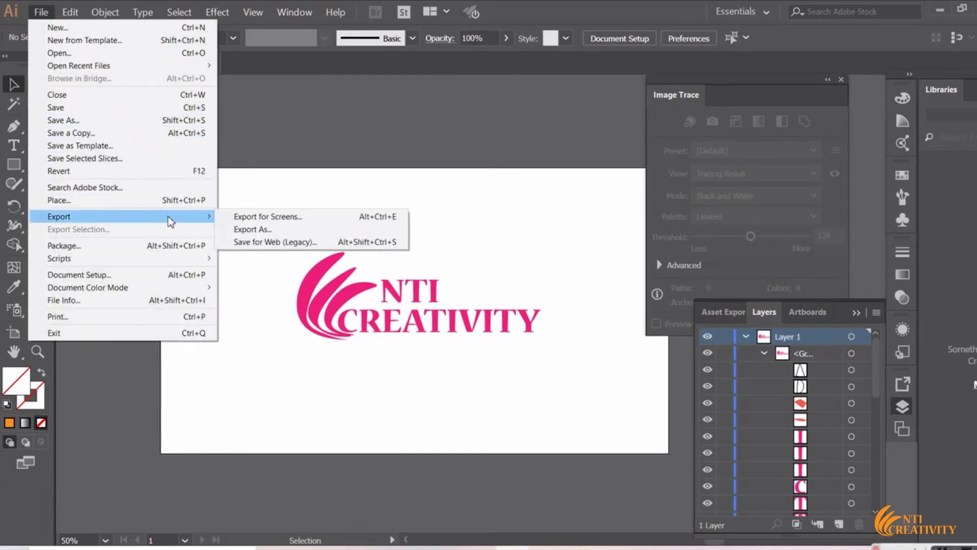
pyautogui.moveTo(253, 229)
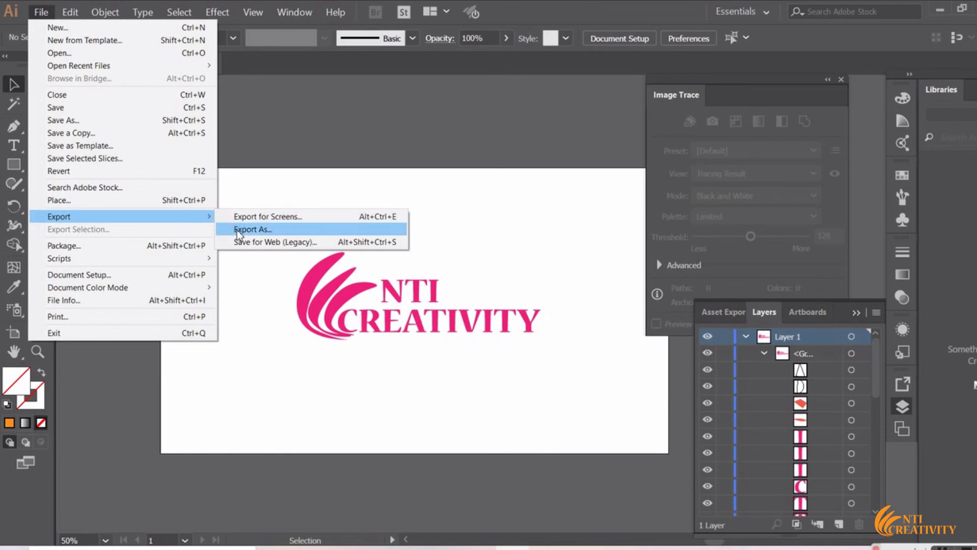
pyautogui.click(253, 229)
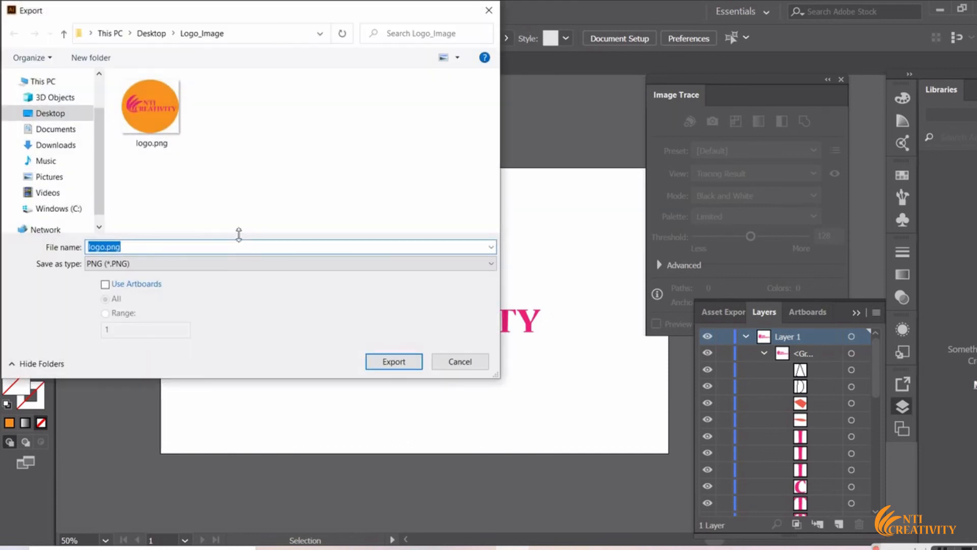
pyautogui.click(290, 263)
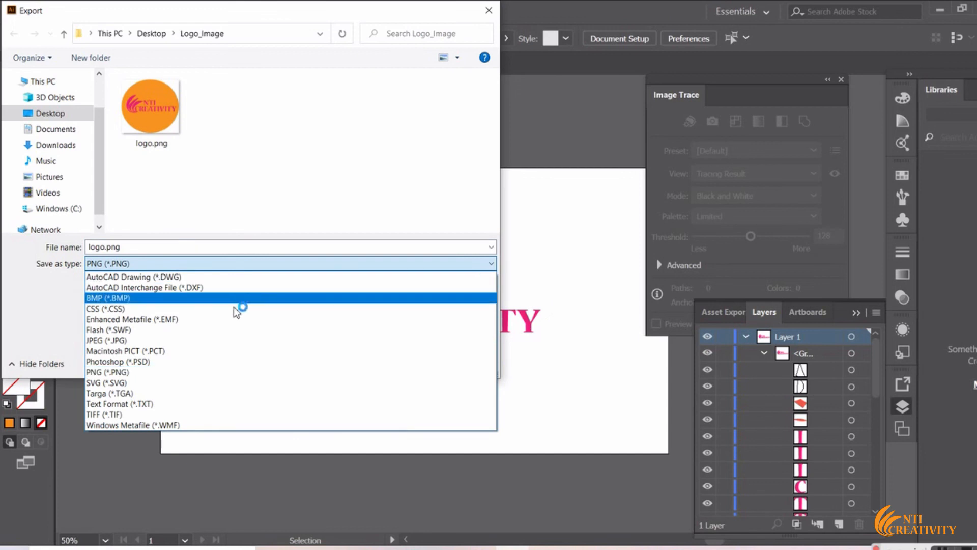
pyautogui.click(106, 383)
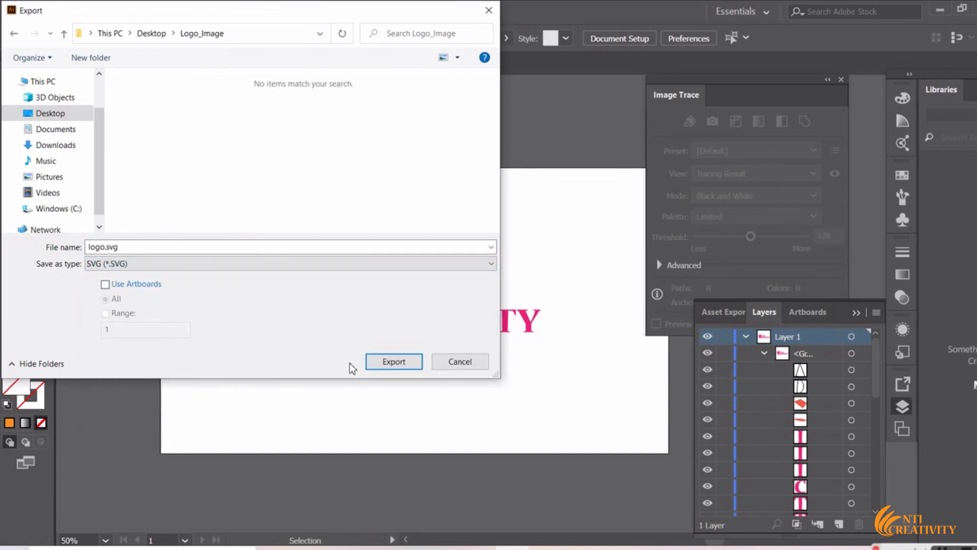
pyautogui.click(394, 362)
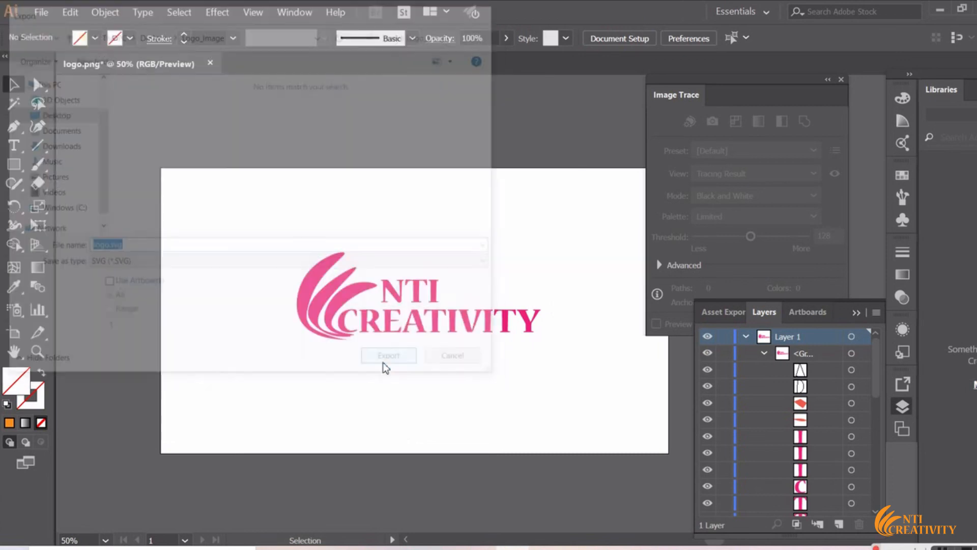
pyautogui.click(388, 354)
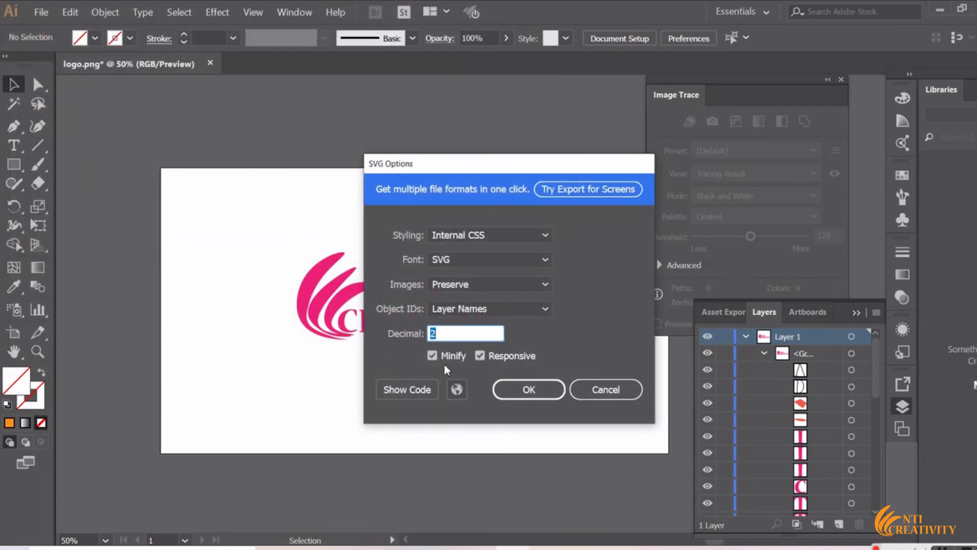
pyautogui.click(528, 389)
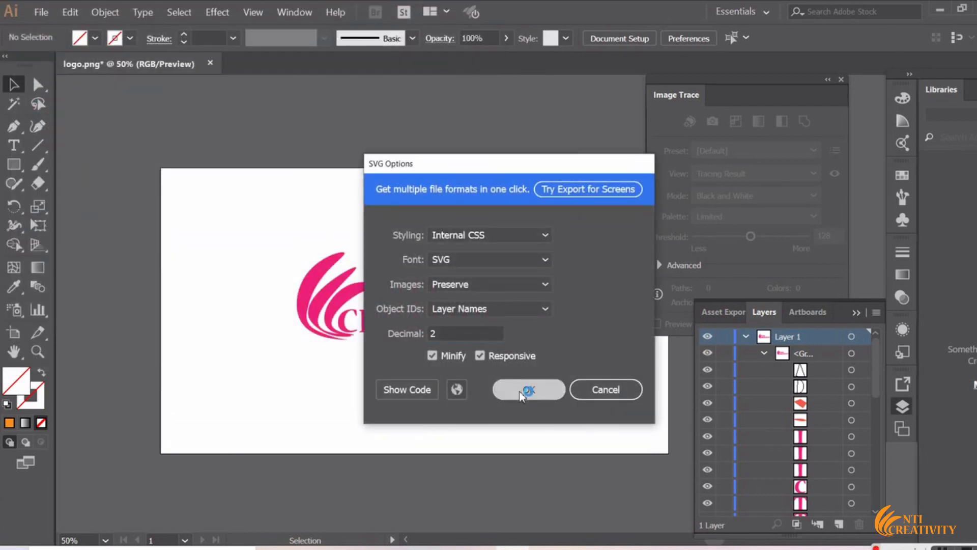
pyautogui.click(528, 390)
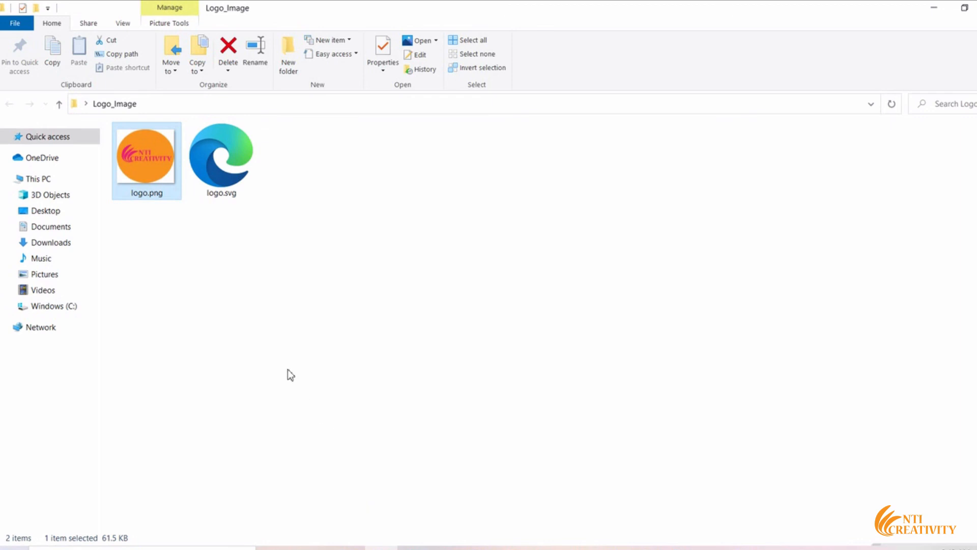
pyautogui.moveTo(219, 171)
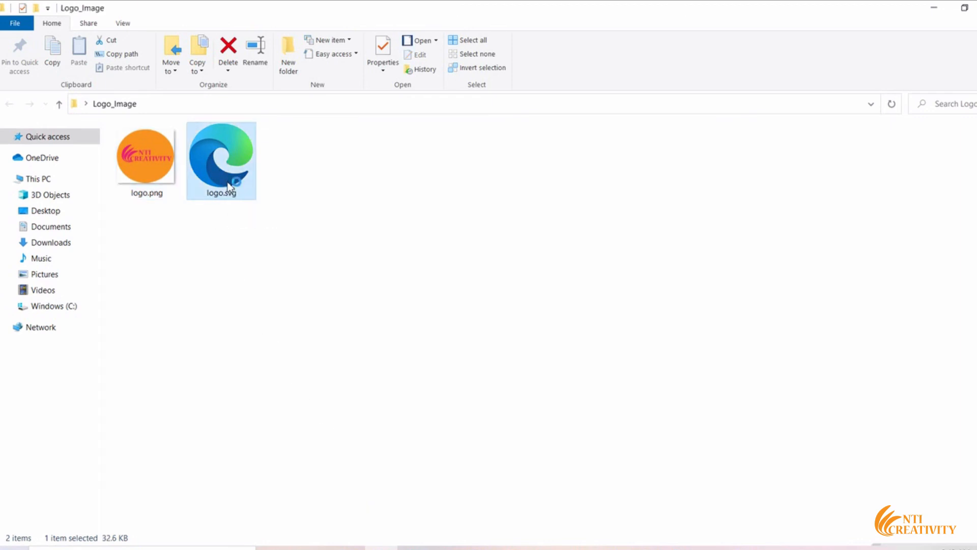
# Open logo.svg in the browser to preview the pink logo.
pyautogui.doubleClick(220, 156)
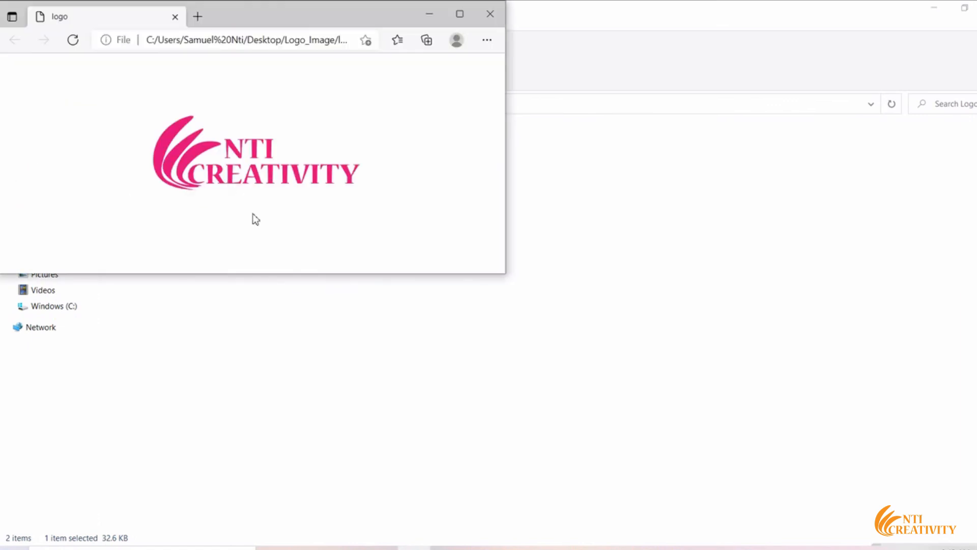
pyautogui.moveTo(395, 129)
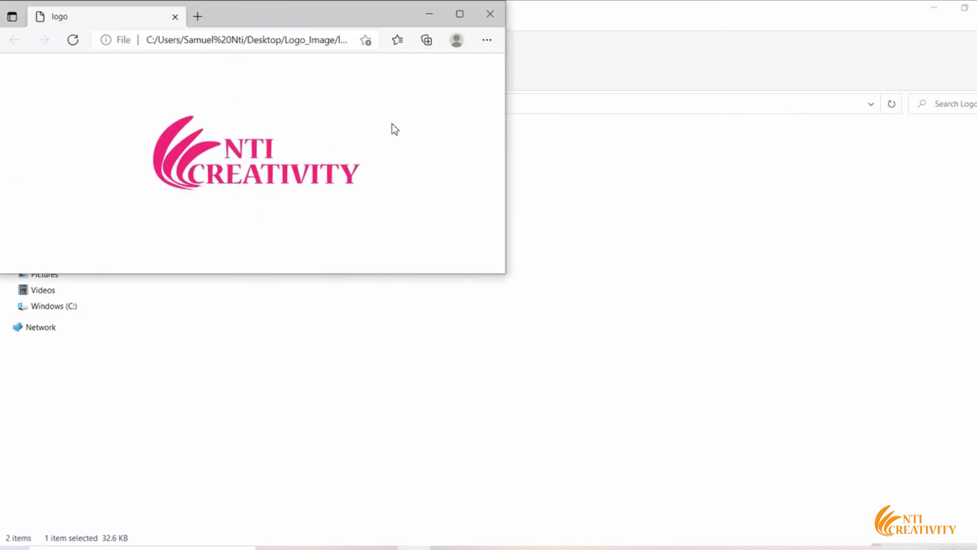